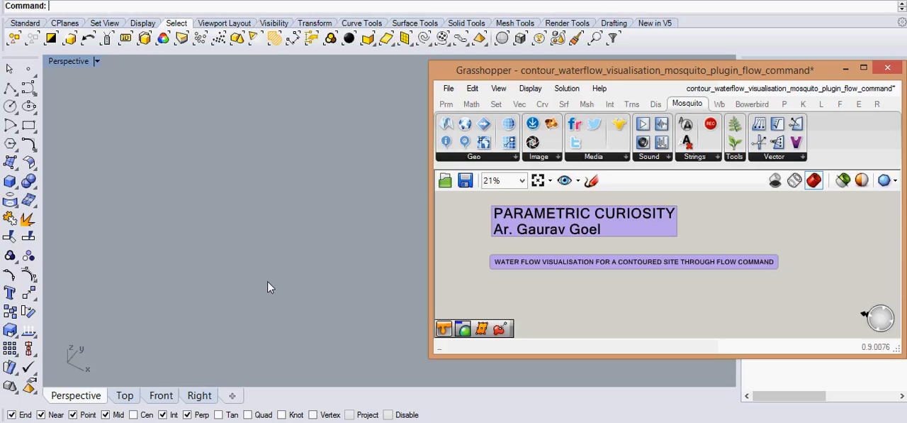
Step: Unhide the contour curves with Show and patch a surface through them at 0.2 spacing, 20 by 20 spans
{"action": "type", "text": "Show"}
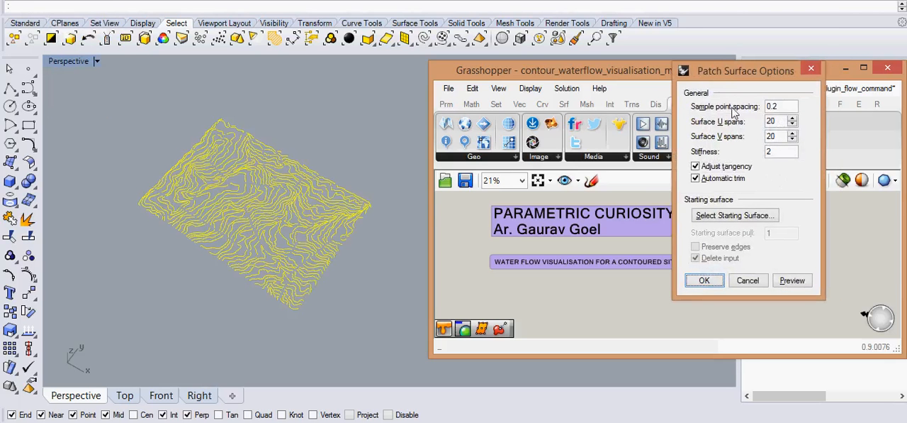
{"action": "left_click", "coordinate": [780, 105]}
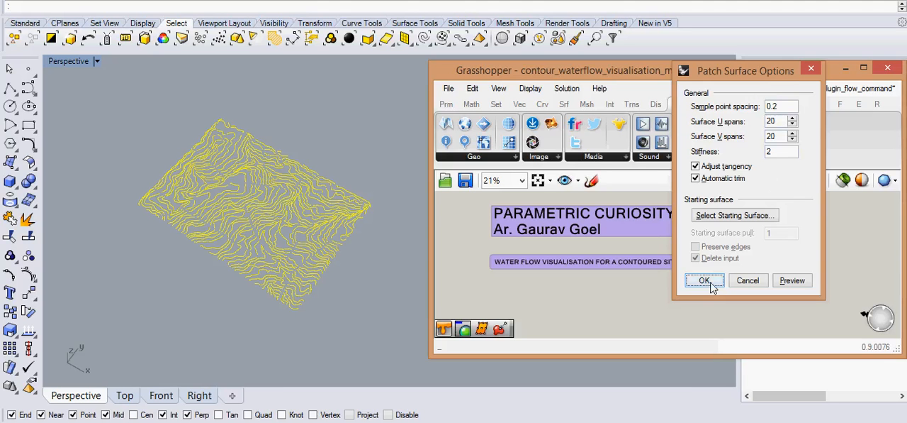
{"action": "left_click", "coordinate": [704, 280]}
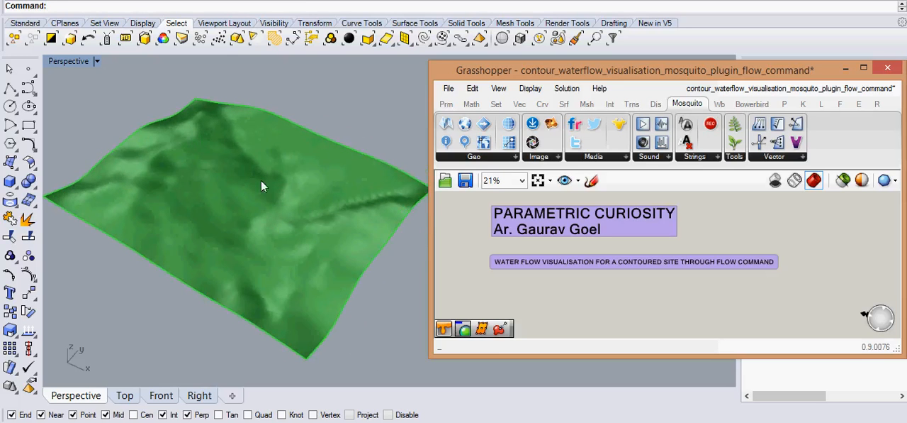
{"action": "mouse_move", "coordinate": [560, 225]}
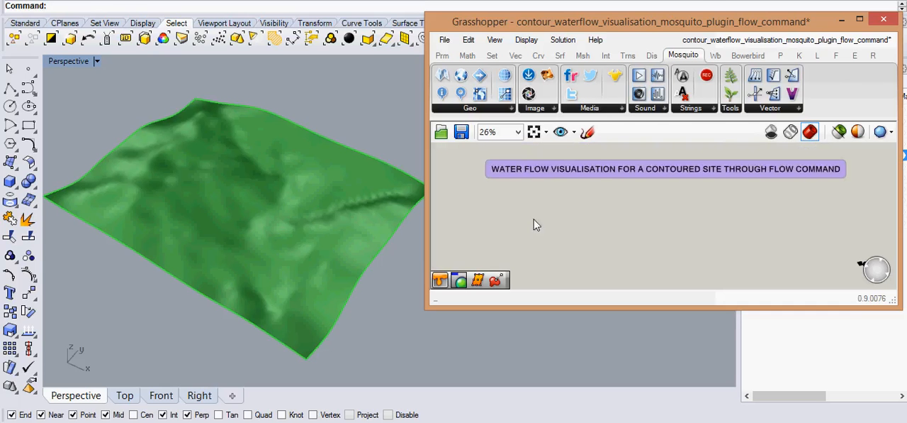
Step: Place a Srf parameter and set it to reference the patched terrain surface from Rhino
{"action": "type", "text": "surfac"}
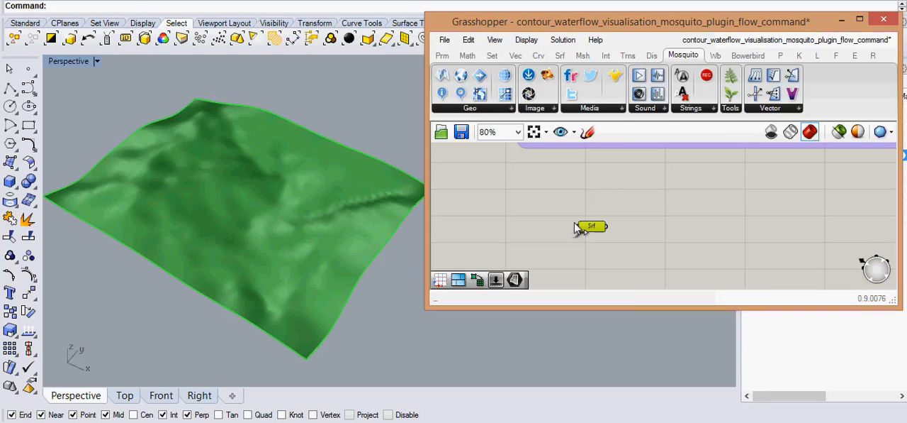
{"action": "right_click", "coordinate": [591, 225]}
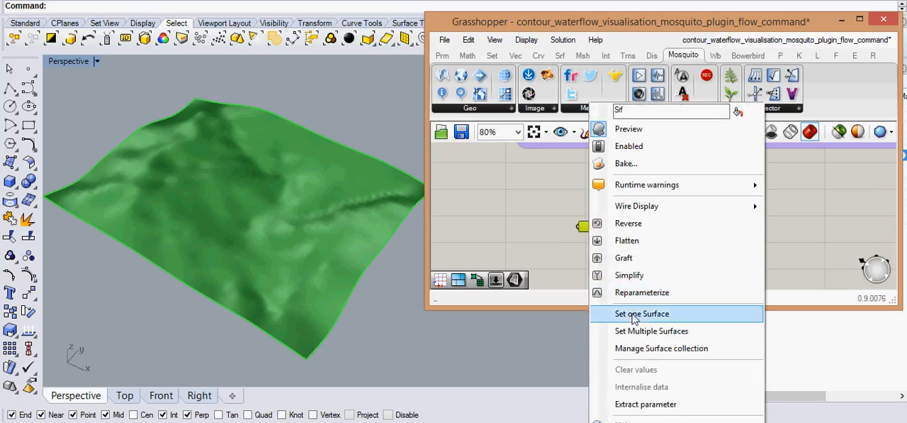
{"action": "left_click", "coordinate": [642, 314]}
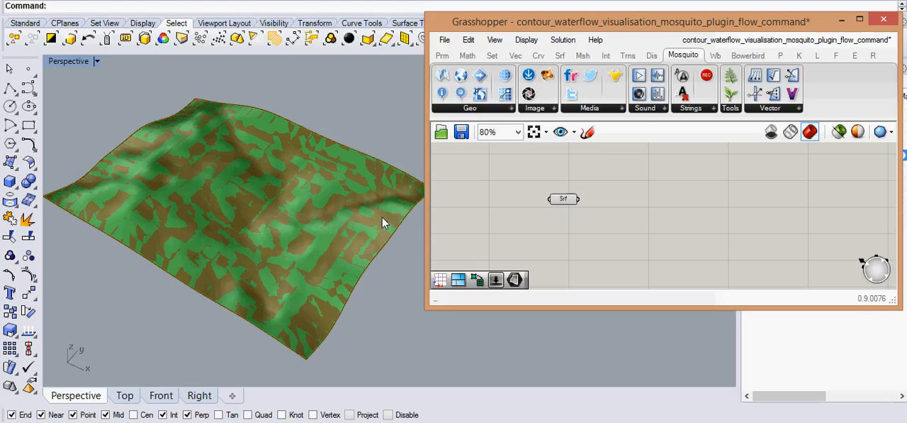
{"action": "mouse_move", "coordinate": [259, 119]}
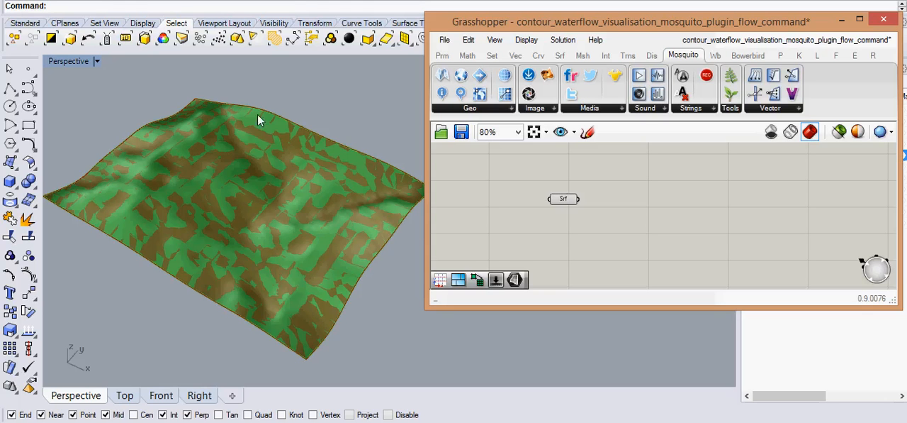
{"action": "mouse_move", "coordinate": [173, 159]}
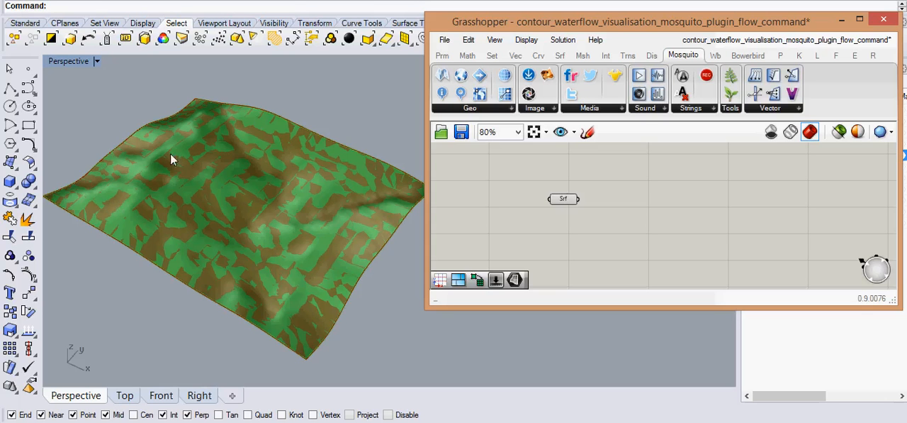
{"action": "mouse_move", "coordinate": [142, 151]}
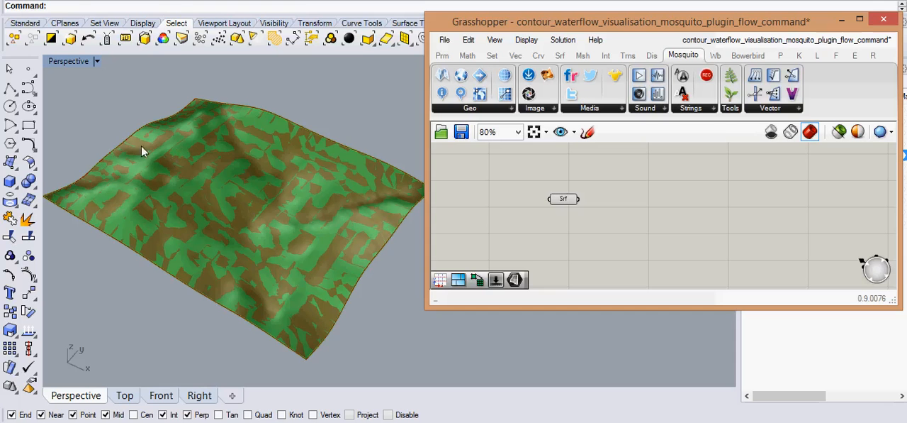
{"action": "mouse_move", "coordinate": [156, 248]}
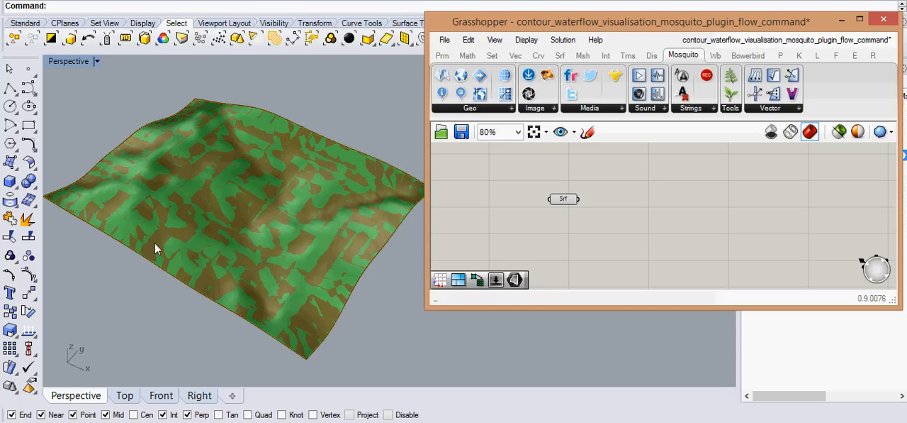
{"action": "mouse_move", "coordinate": [301, 218]}
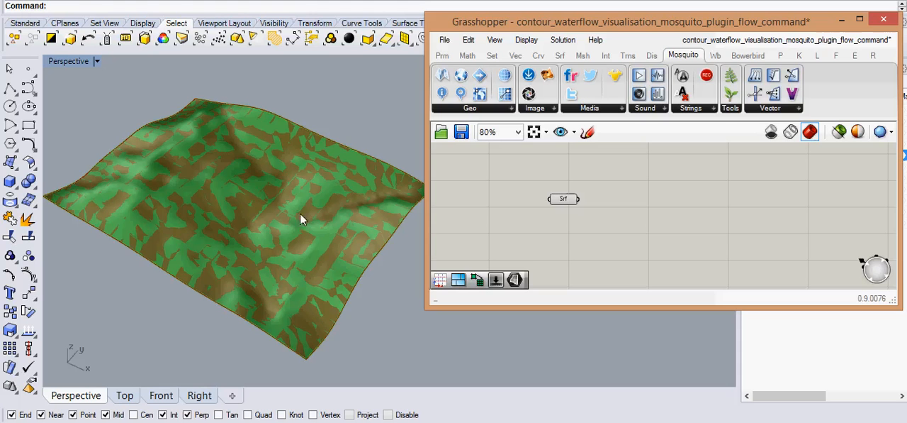
{"action": "mouse_move", "coordinate": [277, 243]}
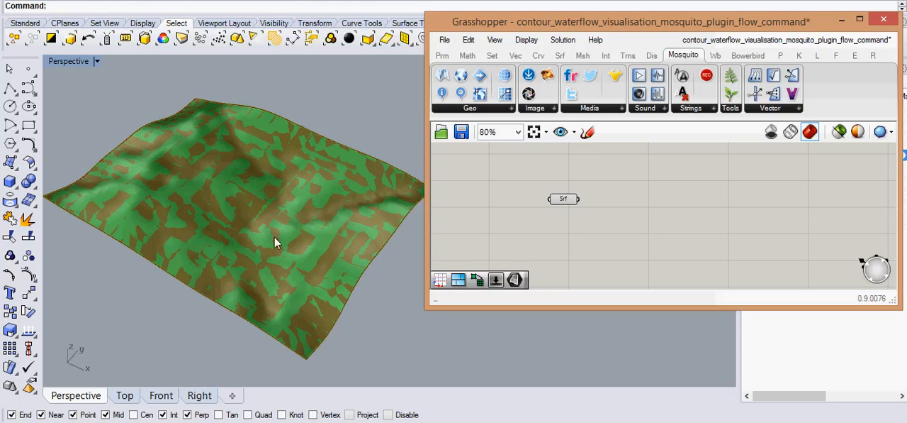
{"action": "mouse_move", "coordinate": [162, 306]}
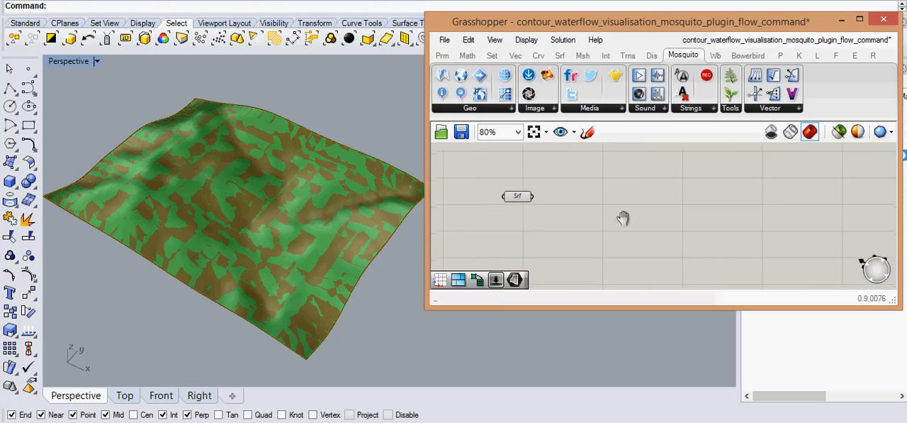
Step: Place a Surface Points component and a Divide Surface component on the canvas
{"action": "double_click", "coordinate": [622, 217]}
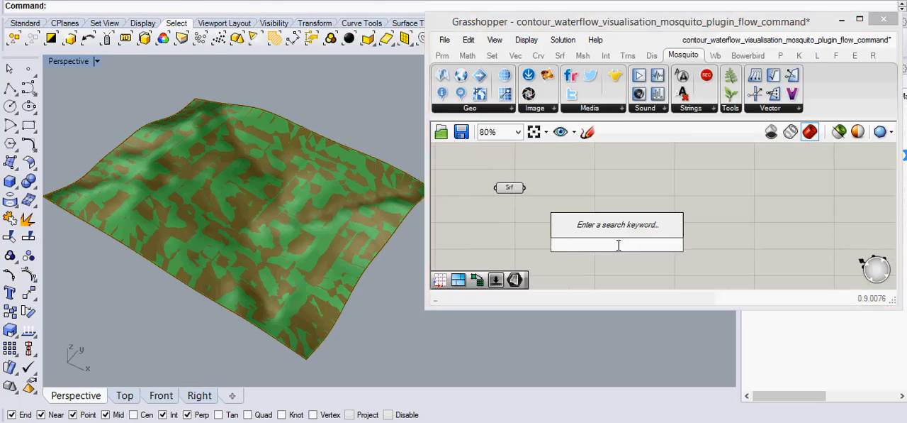
{"action": "type", "text": "surface"}
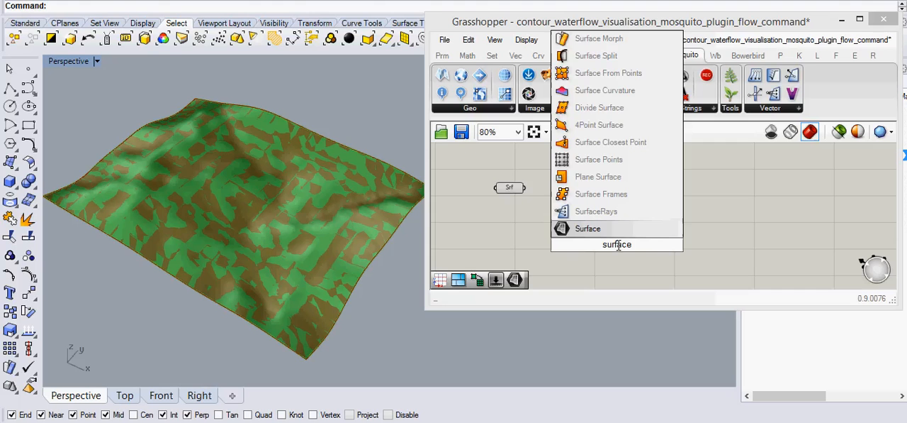
{"action": "type", "text": "point"}
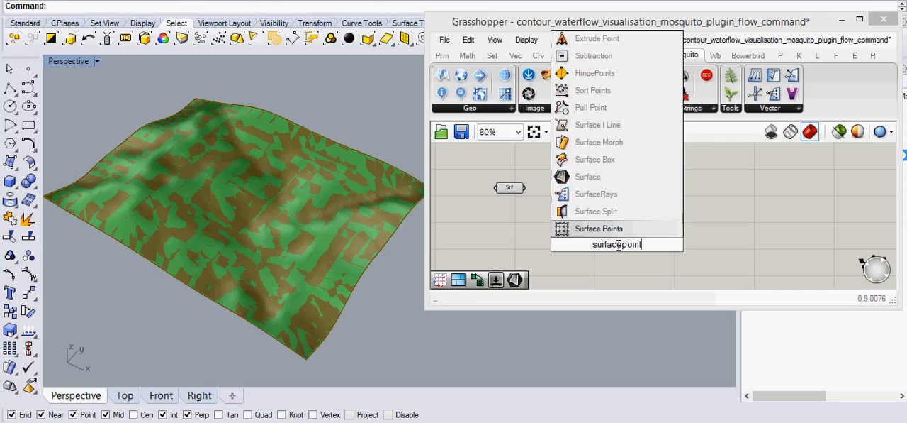
{"action": "left_click", "coordinate": [599, 228]}
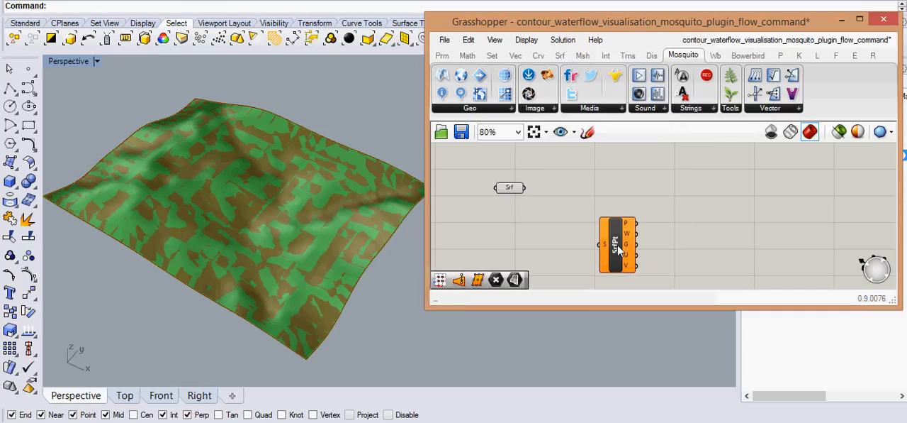
{"action": "double_click", "coordinate": [616, 244]}
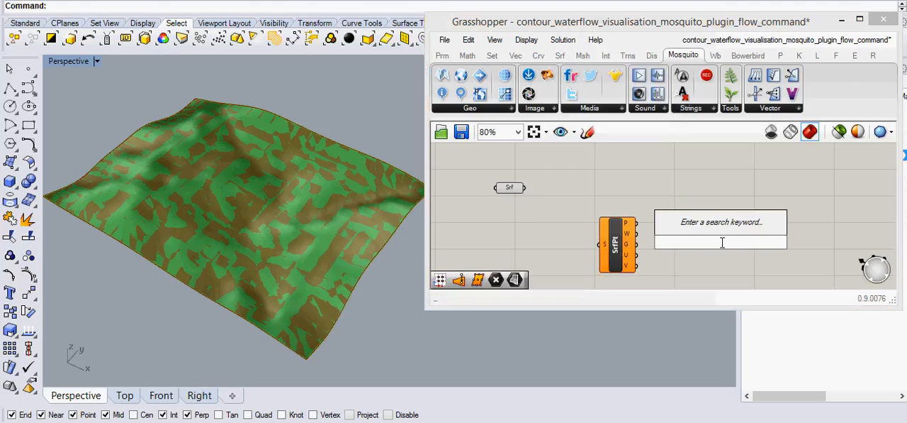
{"action": "type", "text": "divides"}
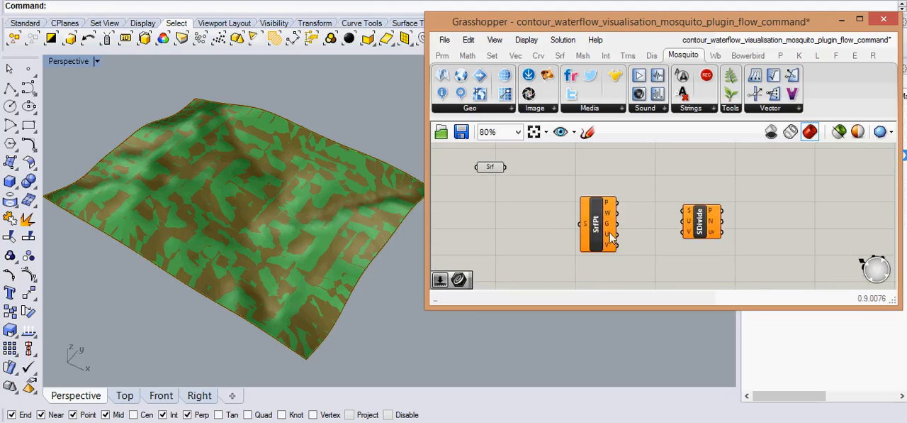
{"action": "left_click", "coordinate": [597, 222]}
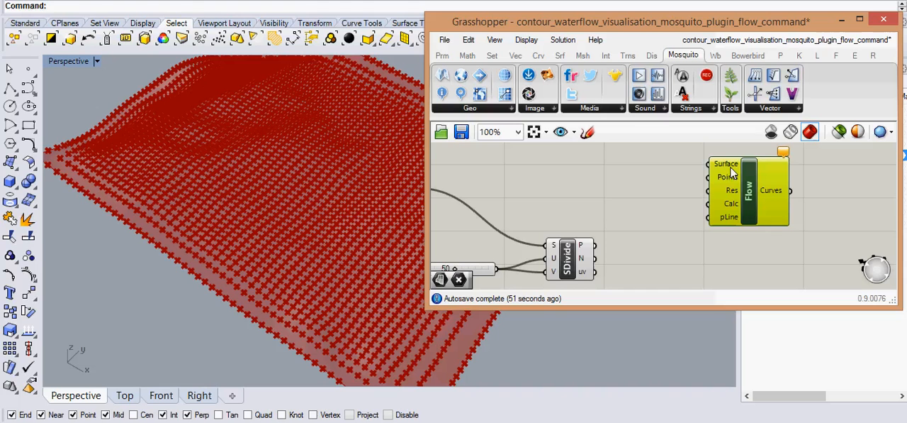
{"action": "mouse_move", "coordinate": [734, 194]}
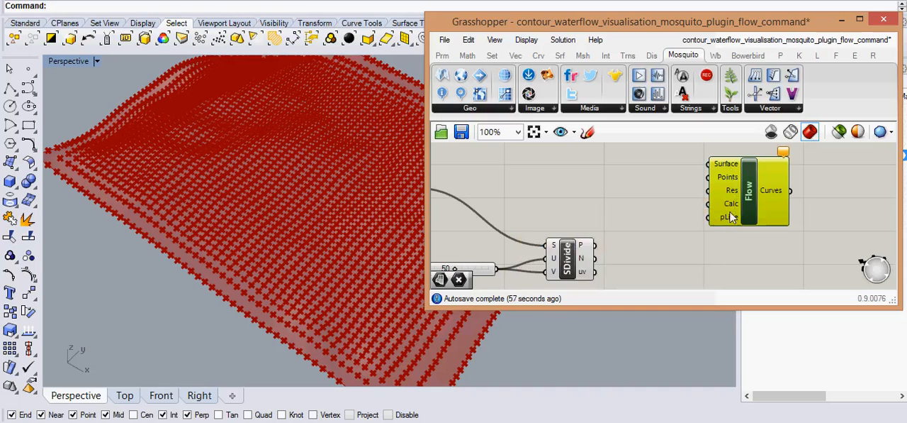
{"action": "mouse_move", "coordinate": [730, 217]}
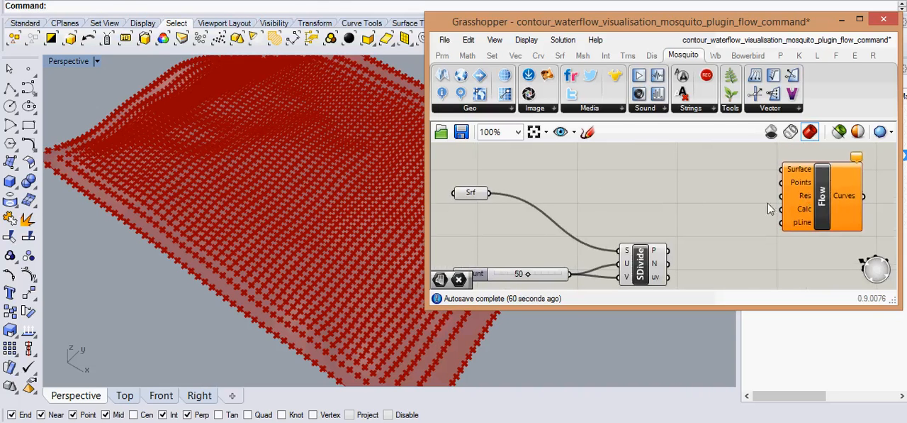
Step: Set a 0.2 number slider into Flow's Res and an integer slider of 4 into Calc
{"action": "double_click", "coordinate": [673, 176]}
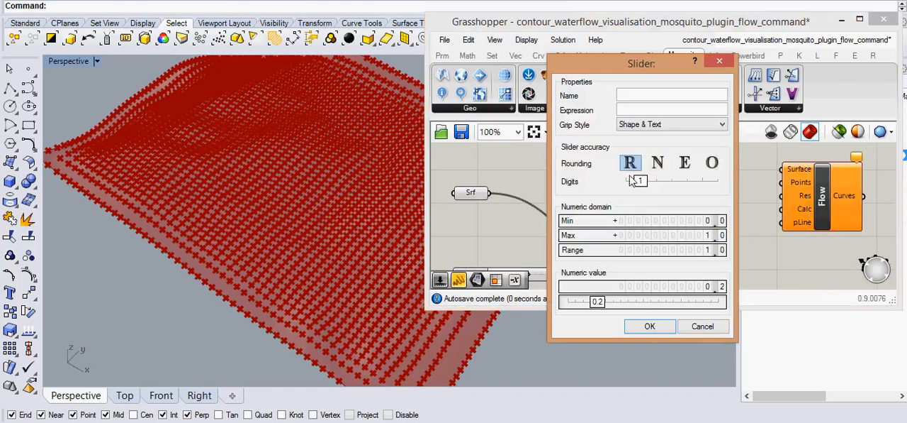
{"action": "left_click", "coordinate": [649, 326]}
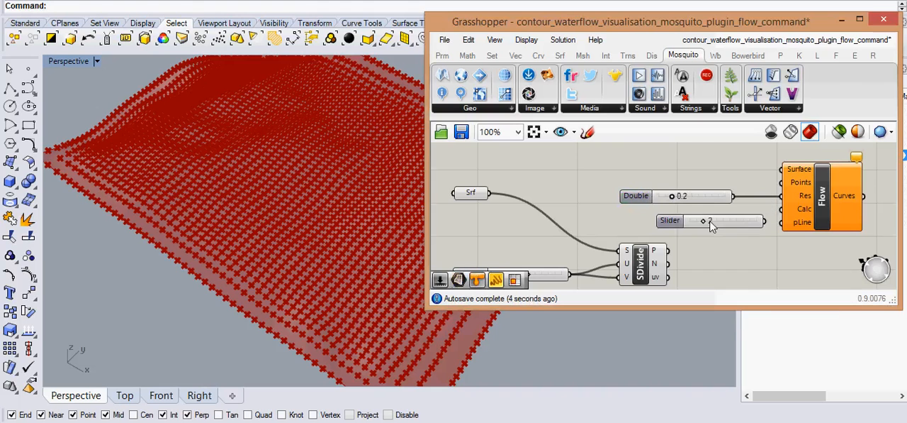
{"action": "left_click", "coordinate": [695, 218]}
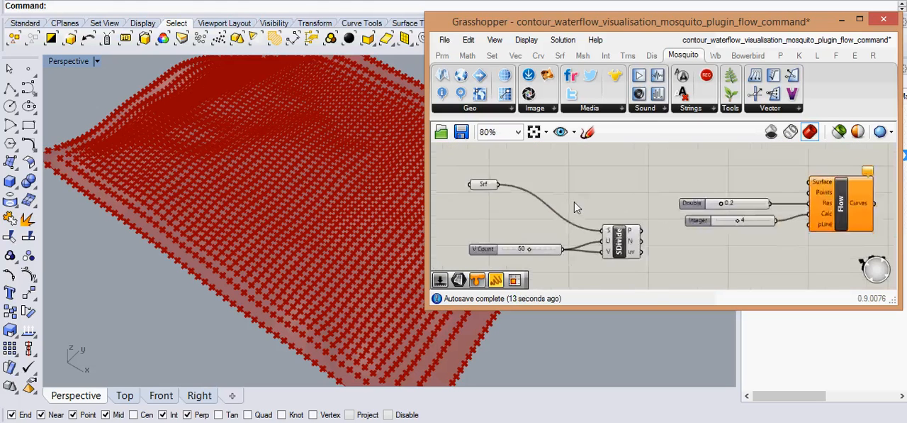
Step: Add a Colour Swatch set to bright green and wire it into the Preview's S input
{"action": "double_click", "coordinate": [592, 205]}
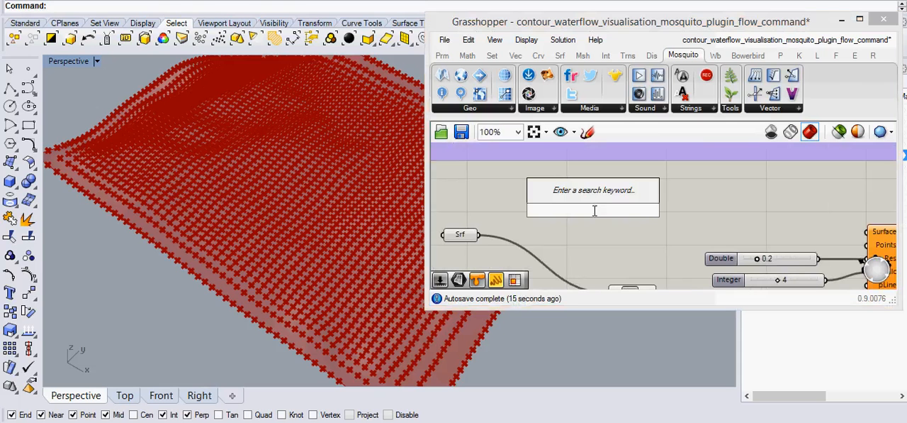
{"action": "mouse_move", "coordinate": [623, 209]}
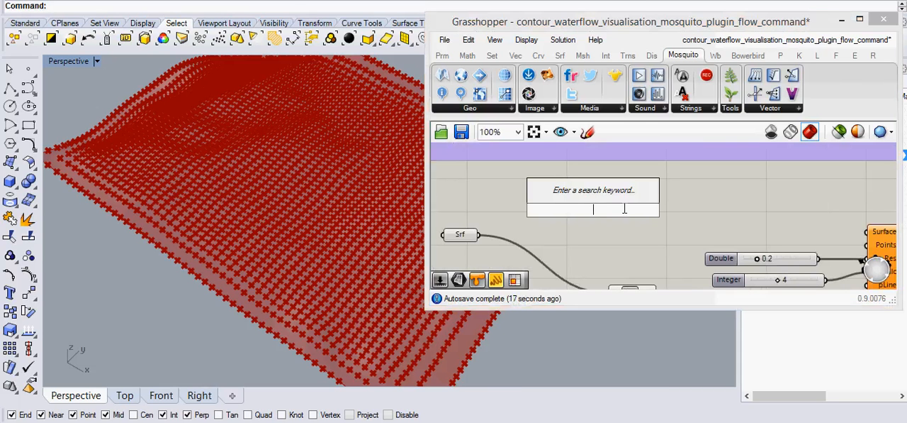
{"action": "mouse_move", "coordinate": [234, 117]}
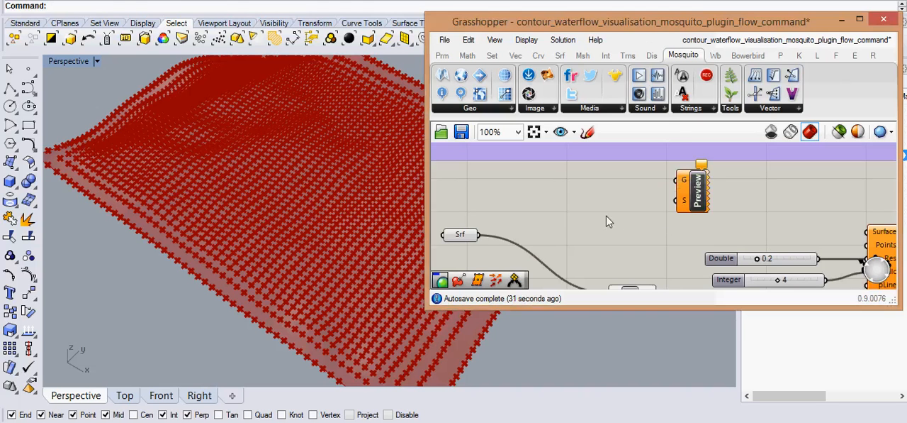
{"action": "type", "text": "swat"}
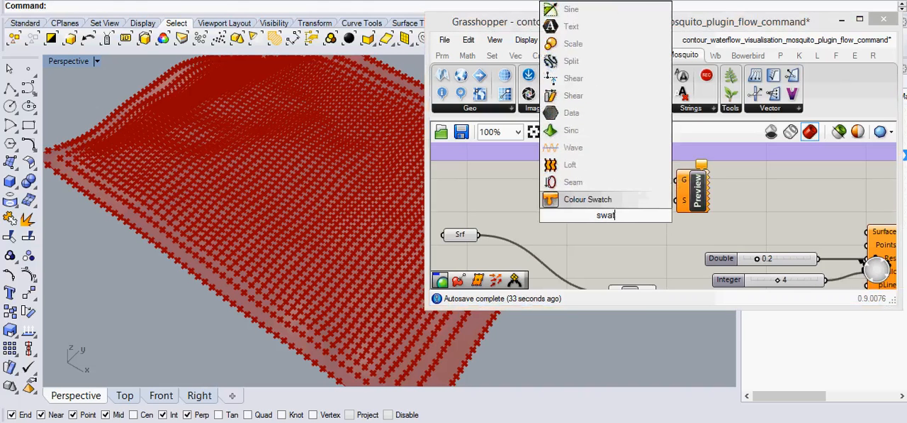
{"action": "left_click", "coordinate": [587, 199]}
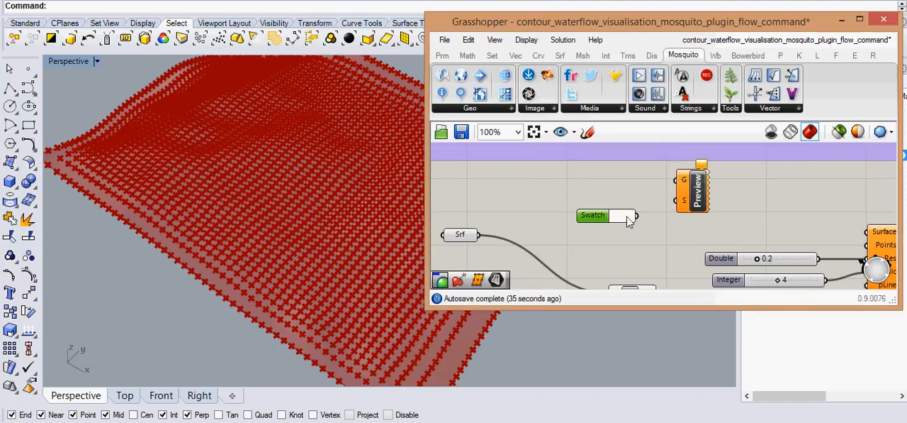
{"action": "left_click", "coordinate": [592, 214]}
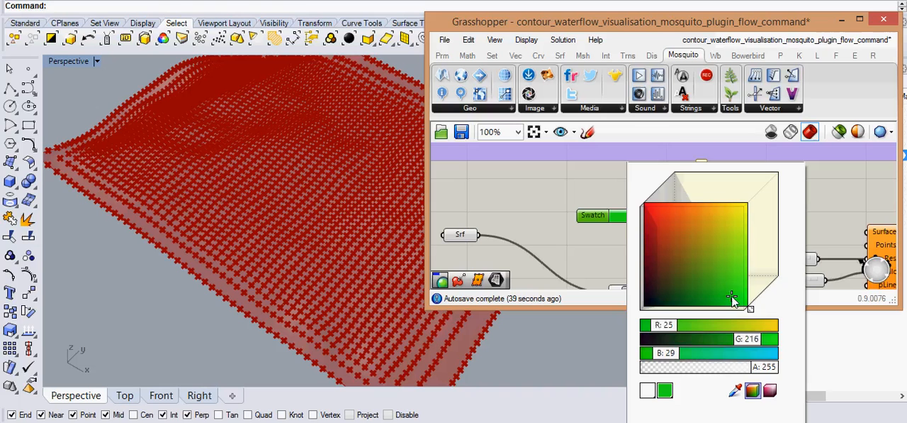
{"action": "left_click_drag", "start_coordinate": [731, 297], "coordinate": [737, 277]}
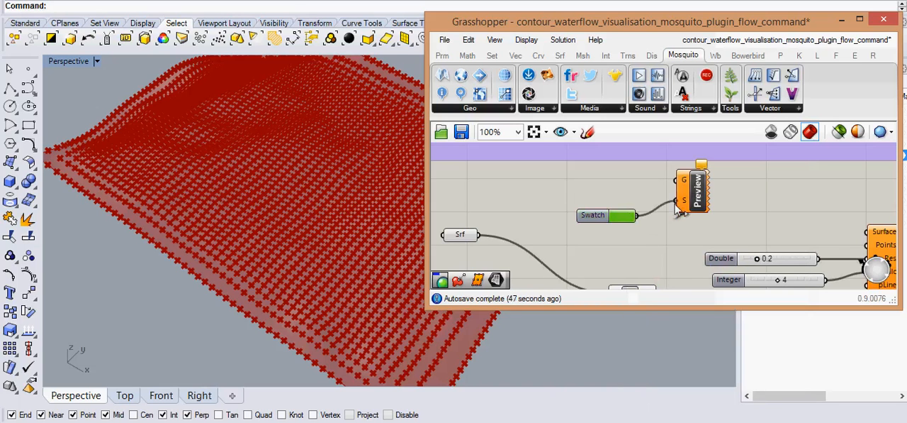
{"action": "left_click", "coordinate": [461, 234]}
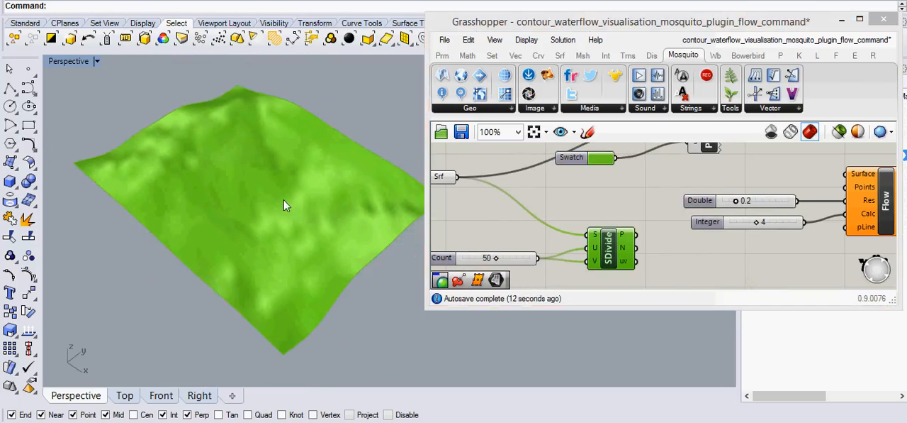
Step: Add a second Custom Preview component for the Flow curves
{"action": "scroll", "scroll_direction": "down", "scroll_amount": 3}
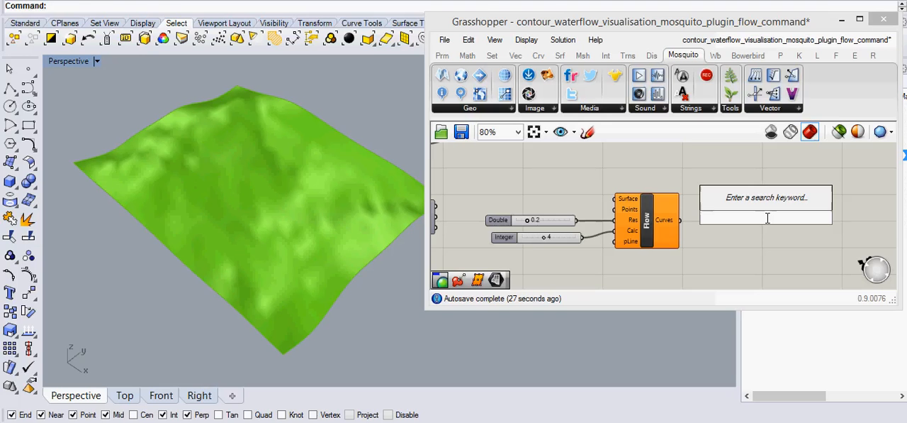
{"action": "type", "text": "geom"}
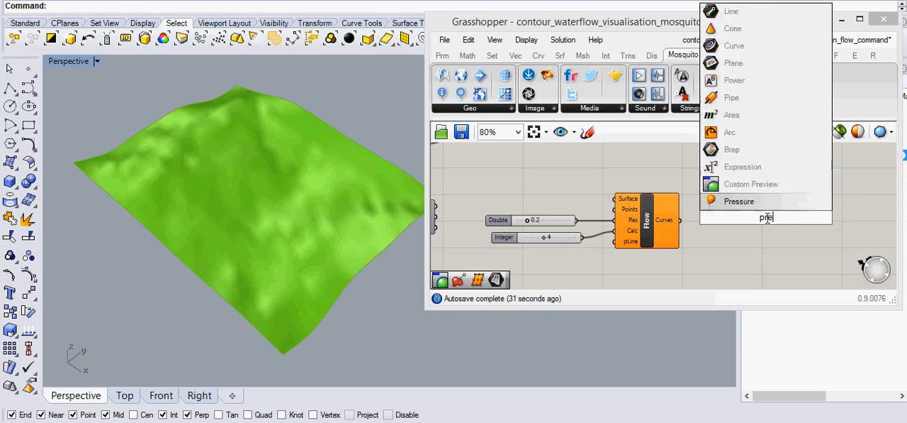
{"action": "left_click", "coordinate": [751, 184]}
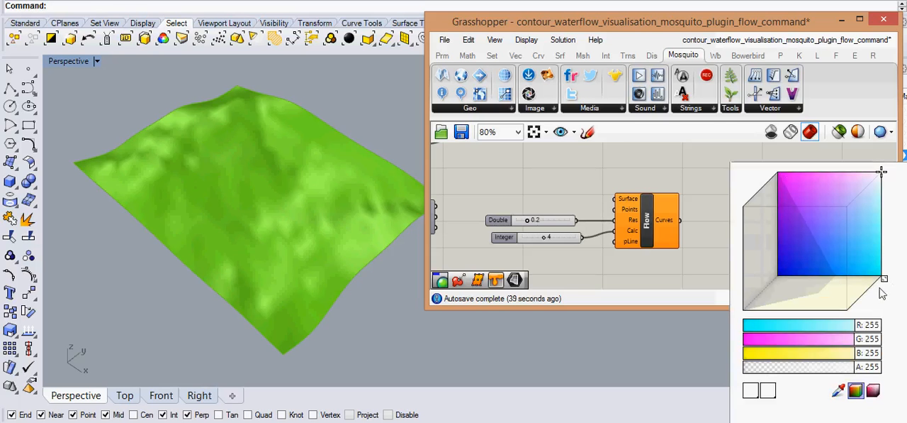
Step: Set the new swatch's colour to a dark blue through the colour picker
{"action": "left_click", "coordinate": [866, 276]}
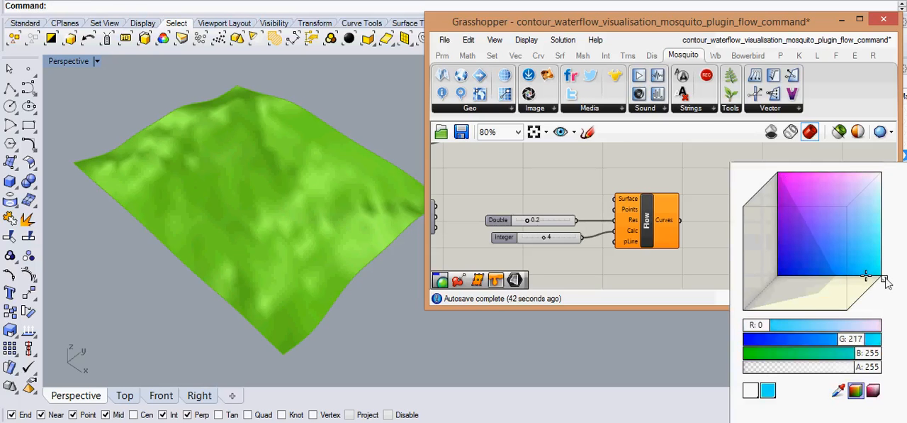
{"action": "left_click_drag", "start_coordinate": [866, 277], "coordinate": [837, 306]}
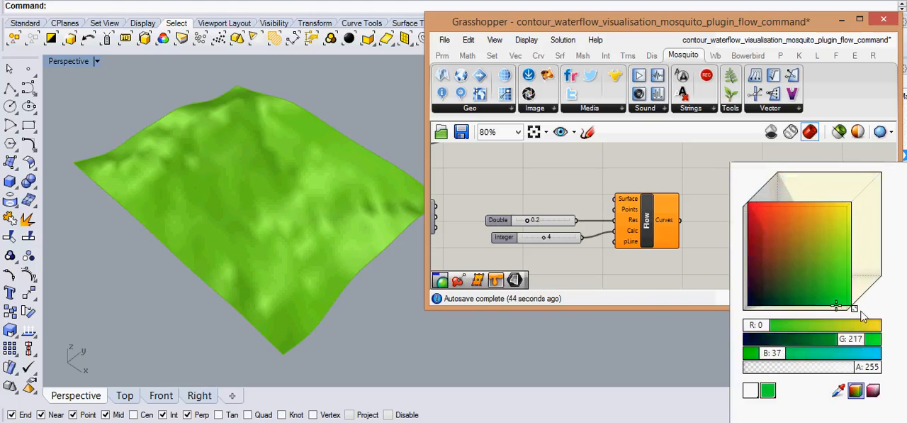
{"action": "left_click", "coordinate": [783, 280]}
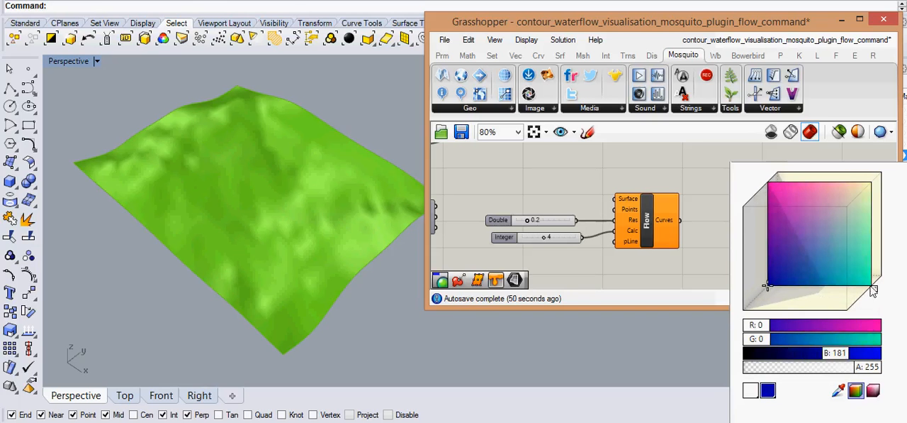
{"action": "left_click", "coordinate": [803, 275]}
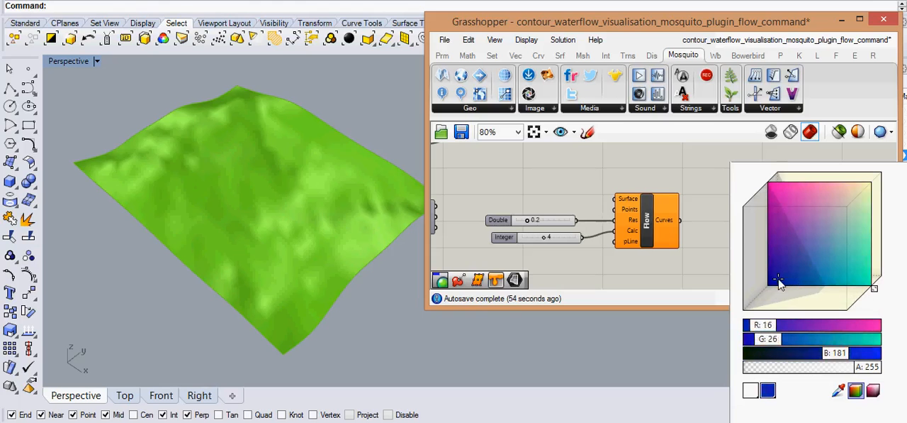
{"action": "left_click", "coordinate": [770, 282]}
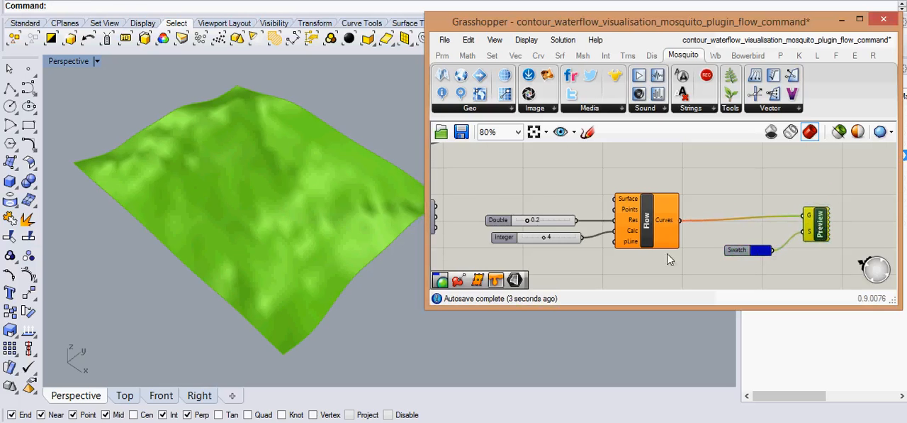
Step: Wire the terrain Srf and the SDivide points into Flow so blue streams cover the terrain
{"action": "scroll", "scroll_direction": "down", "scroll_amount": 3}
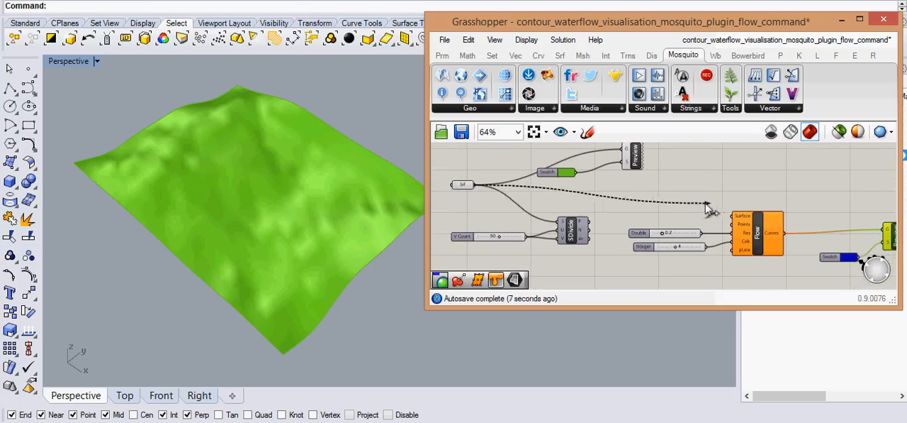
{"action": "left_click", "coordinate": [755, 232]}
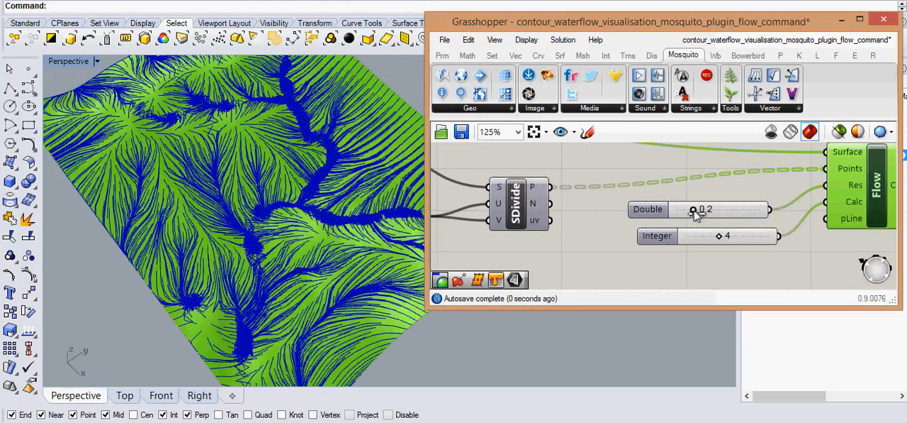
Step: Test resolution values up to 0.9 and raise the calculation slider from 4 to 8
{"action": "left_click_drag", "start_coordinate": [709, 208], "coordinate": [702, 208]}
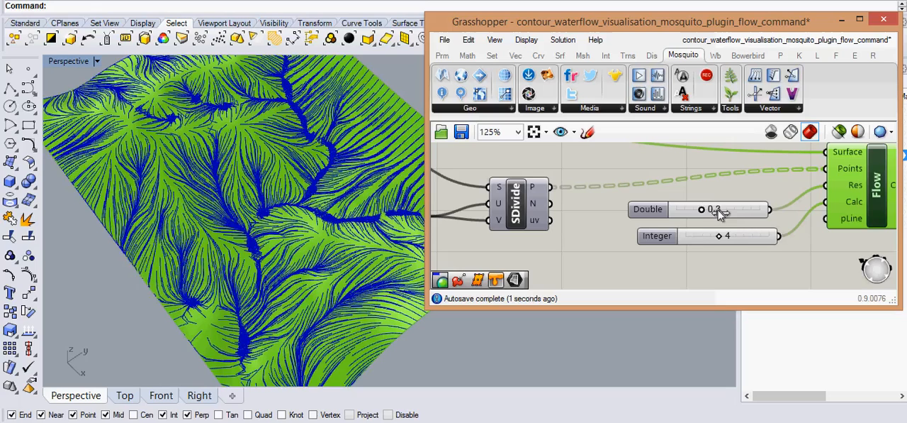
{"action": "left_click_drag", "start_coordinate": [702, 209], "coordinate": [724, 209]}
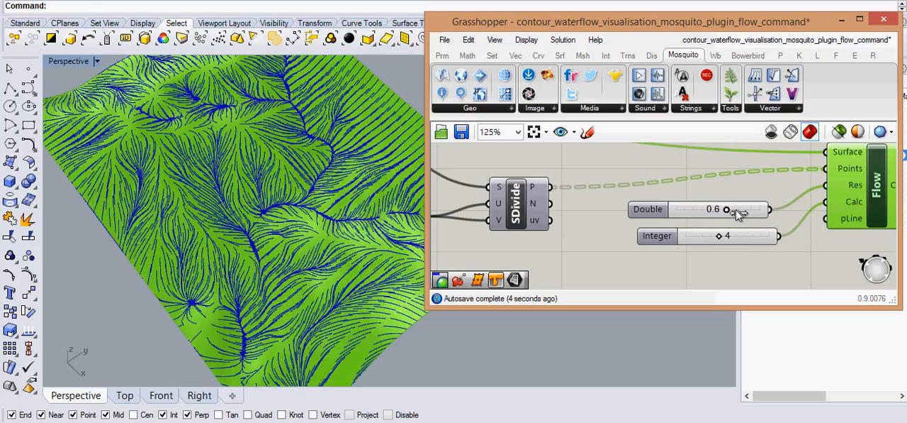
{"action": "left_click_drag", "start_coordinate": [726, 209], "coordinate": [743, 208]}
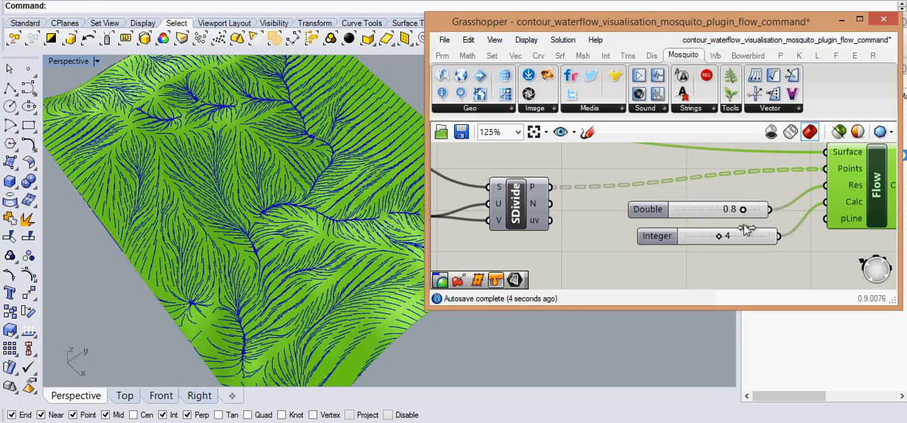
{"action": "left_click_drag", "start_coordinate": [723, 209], "coordinate": [743, 208]}
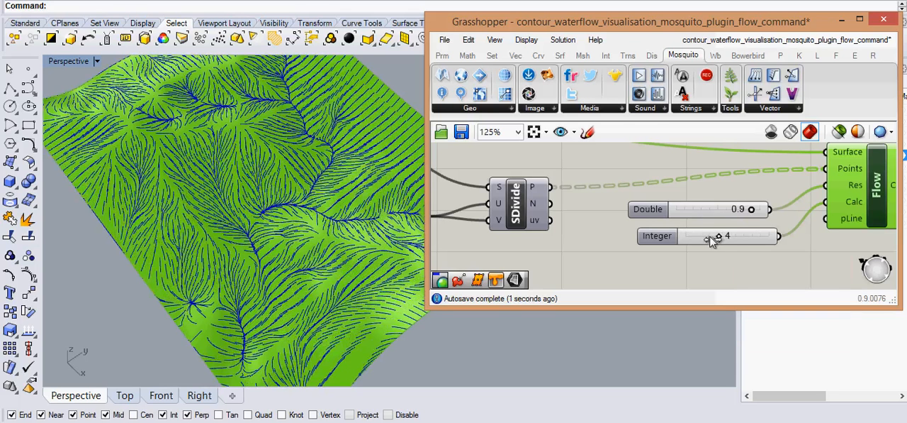
{"action": "left_click_drag", "start_coordinate": [720, 236], "coordinate": [709, 235]}
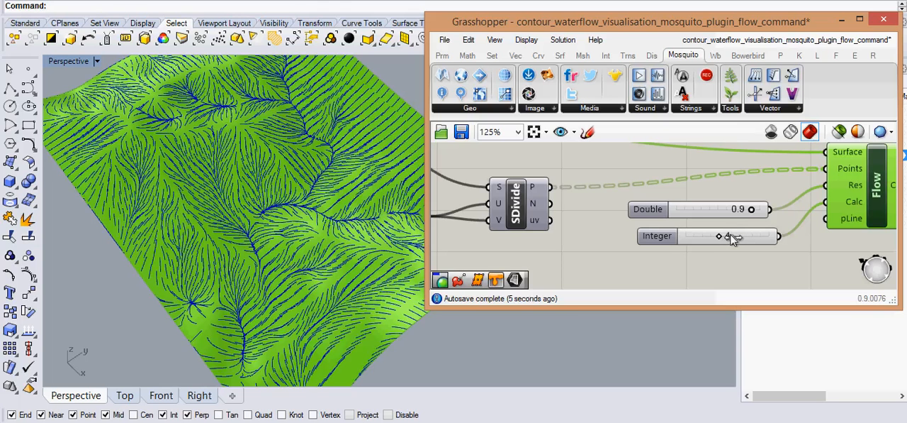
{"action": "left_click_drag", "start_coordinate": [718, 236], "coordinate": [737, 236]}
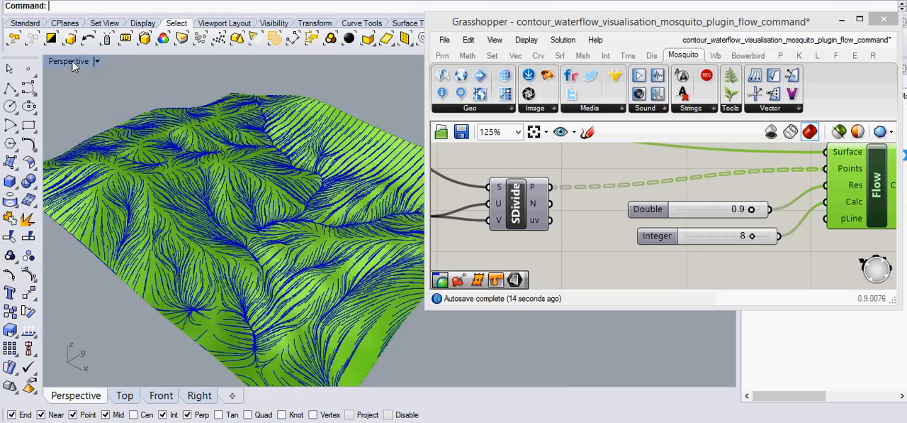
Step: Bring the resolution slider back down and settle it at 0.7
{"action": "left_click", "coordinate": [124, 395]}
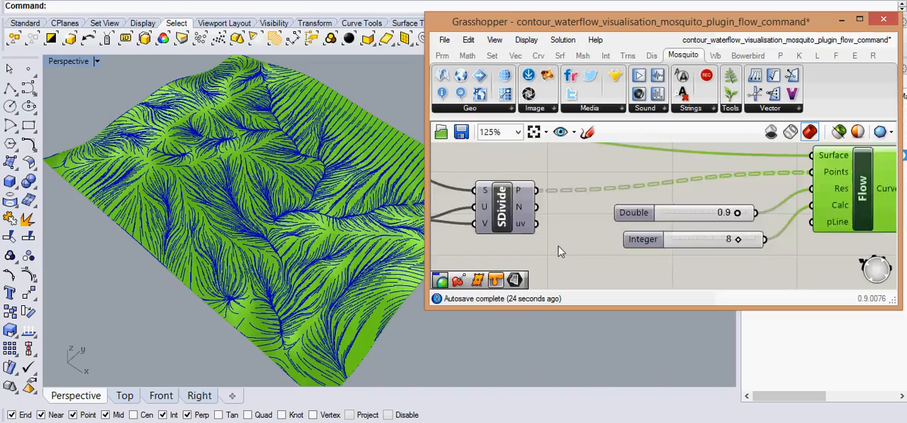
{"action": "scroll", "scroll_direction": "down", "scroll_amount": 3}
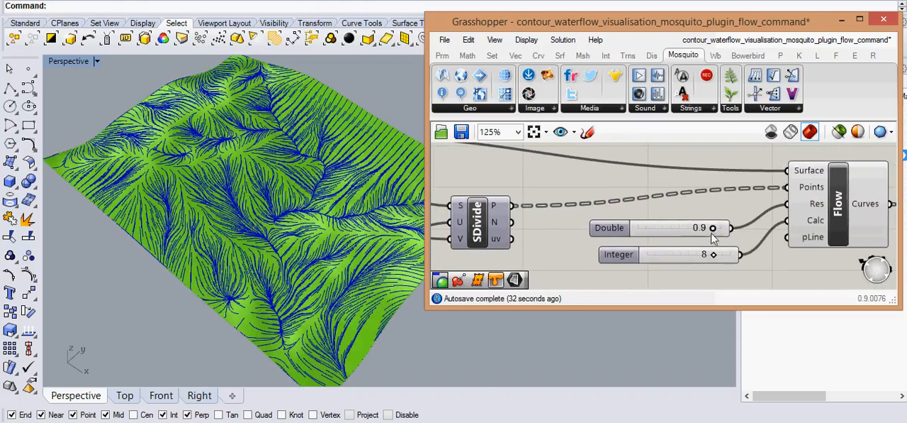
{"action": "left_click_drag", "start_coordinate": [712, 228], "coordinate": [703, 227]}
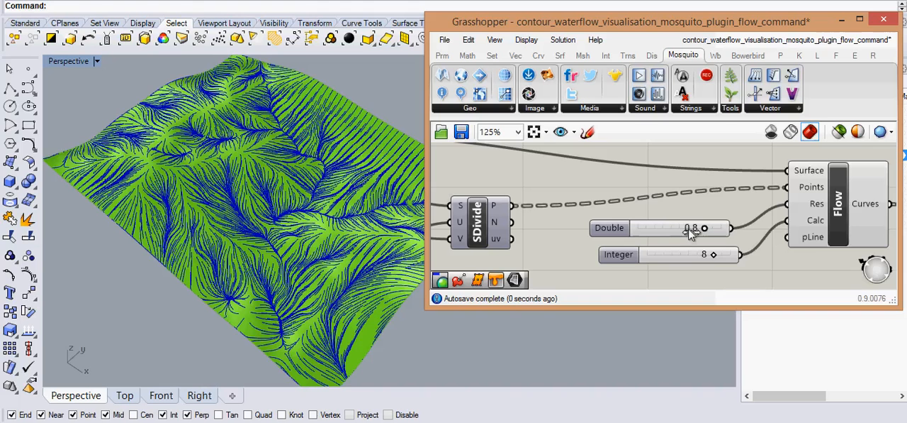
{"action": "left_click_drag", "start_coordinate": [704, 227], "coordinate": [688, 228]}
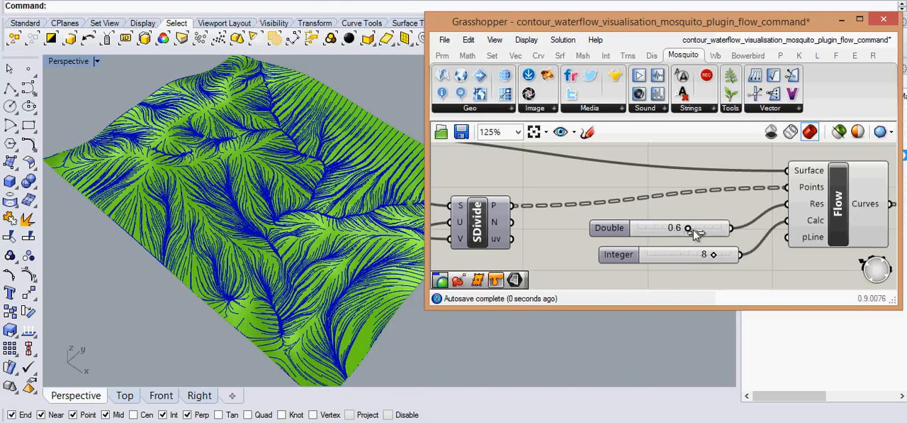
{"action": "left_click_drag", "start_coordinate": [687, 227], "coordinate": [697, 227]}
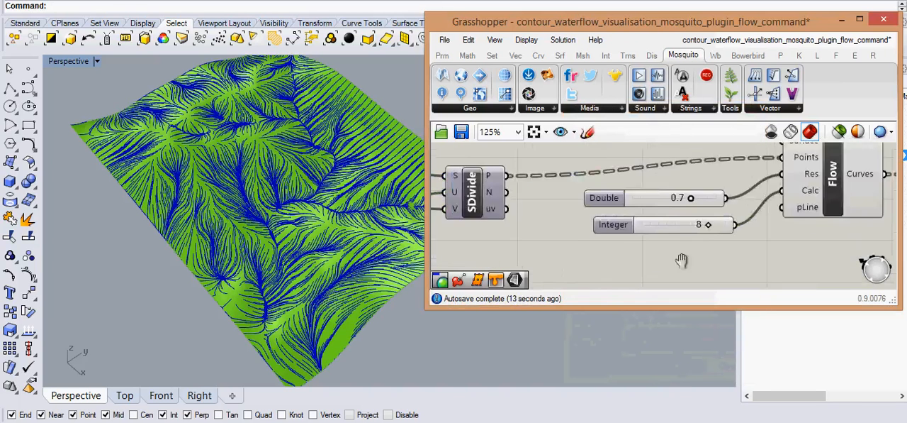
Step: Turn off all Grasshopper preview geometry so the baked contours and stream lines show in Rhino
{"action": "scroll", "scroll_direction": "down", "scroll_amount": 3}
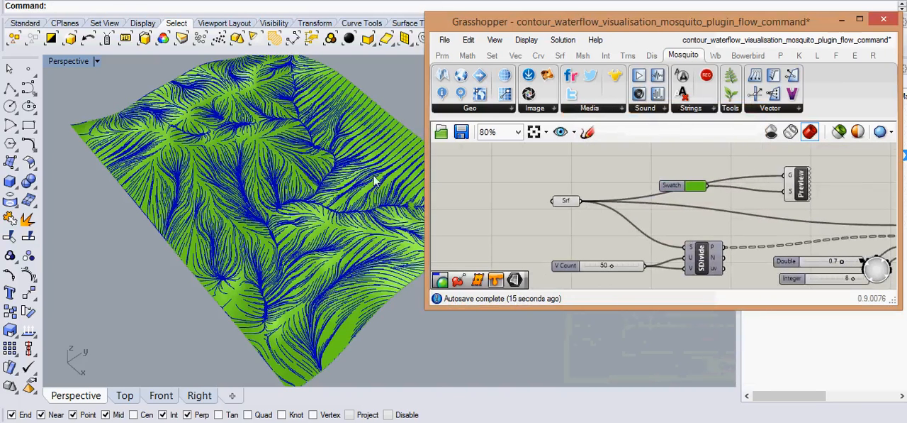
{"action": "left_click", "coordinate": [771, 132]}
{"action": "type", "text": "Sh"}
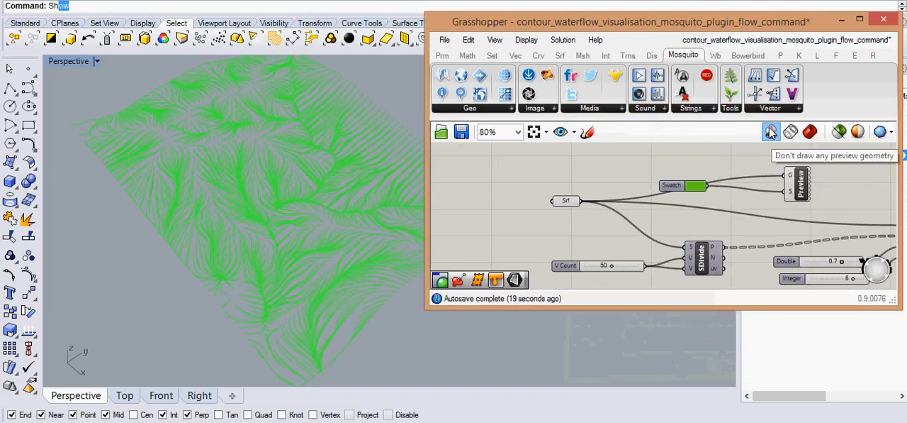
{"action": "left_click", "coordinate": [771, 132]}
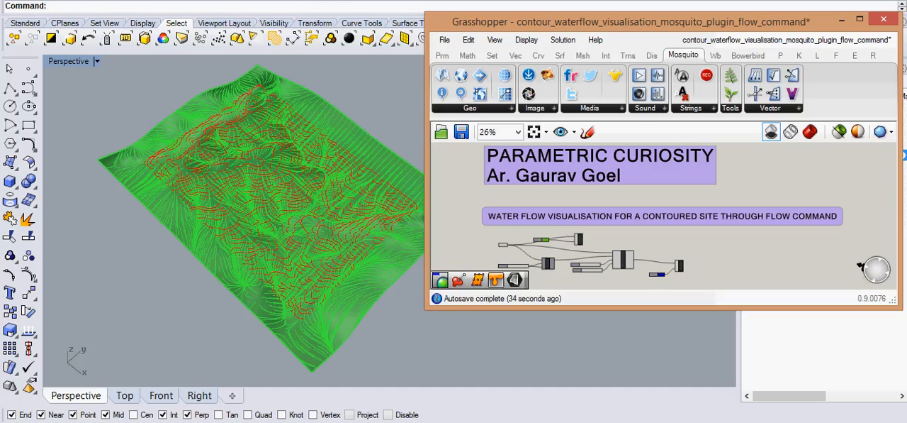
{"action": "key", "text": "capslock"}
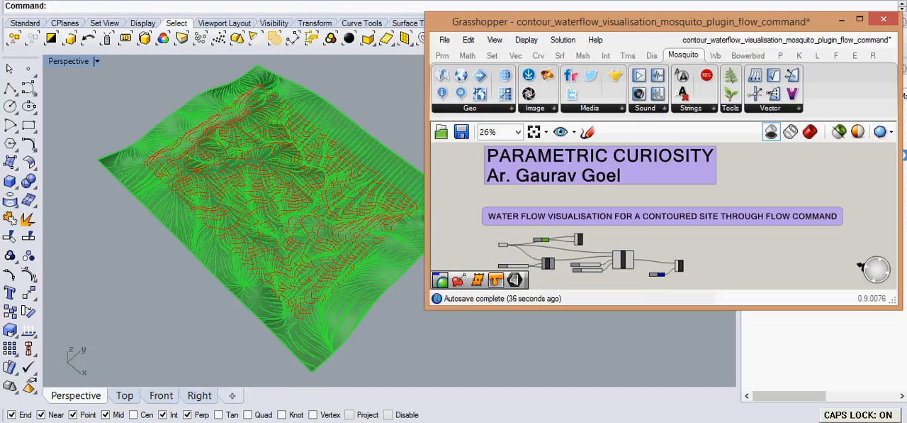